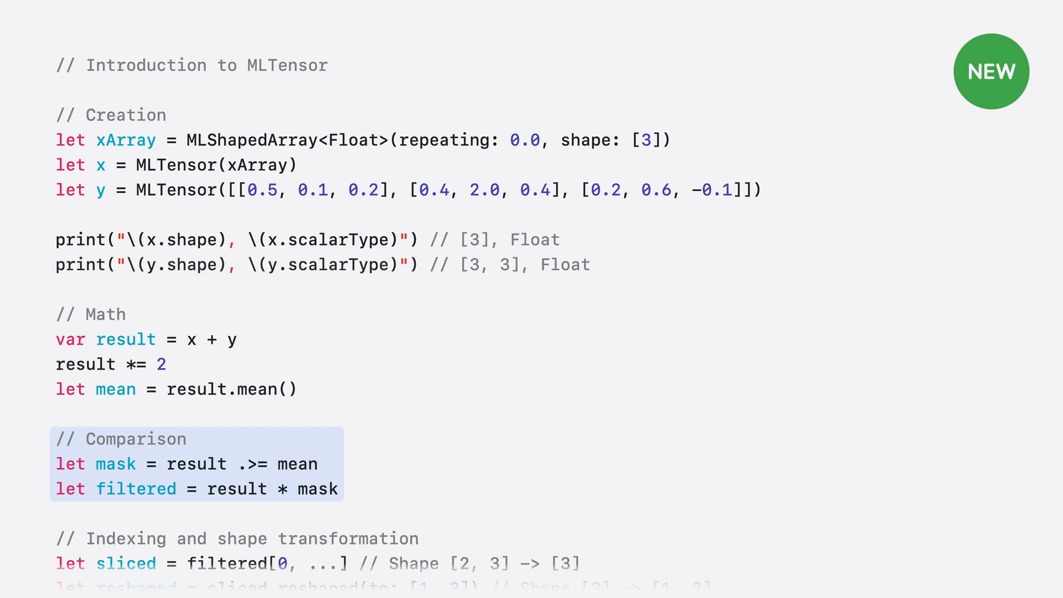
- Reveal the generation settings sidebar beside the corgi book titles, showing Greedy decoding
scroll("down", 3)
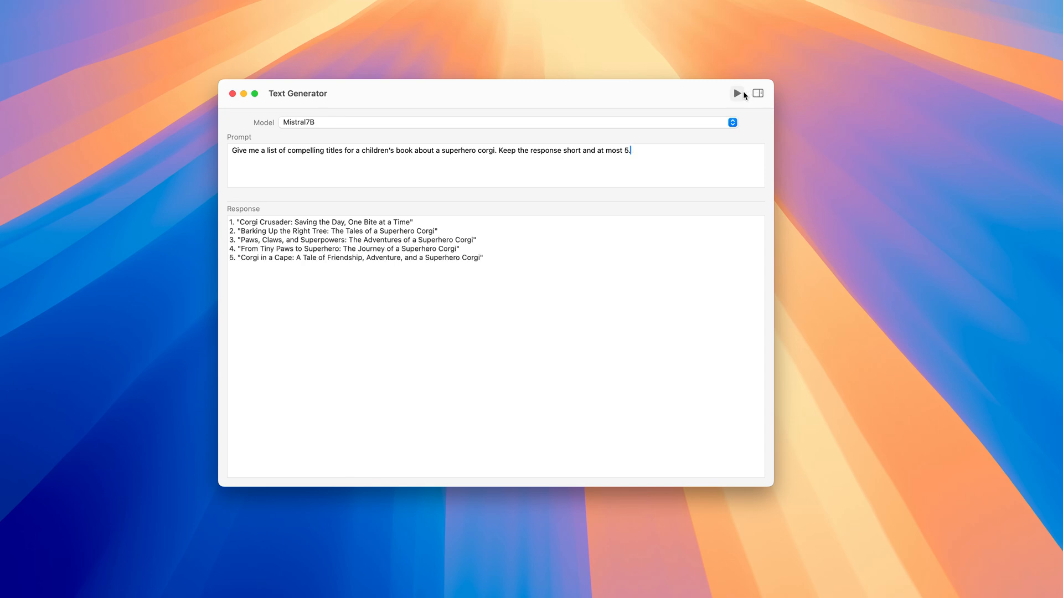
left_click(757, 93)
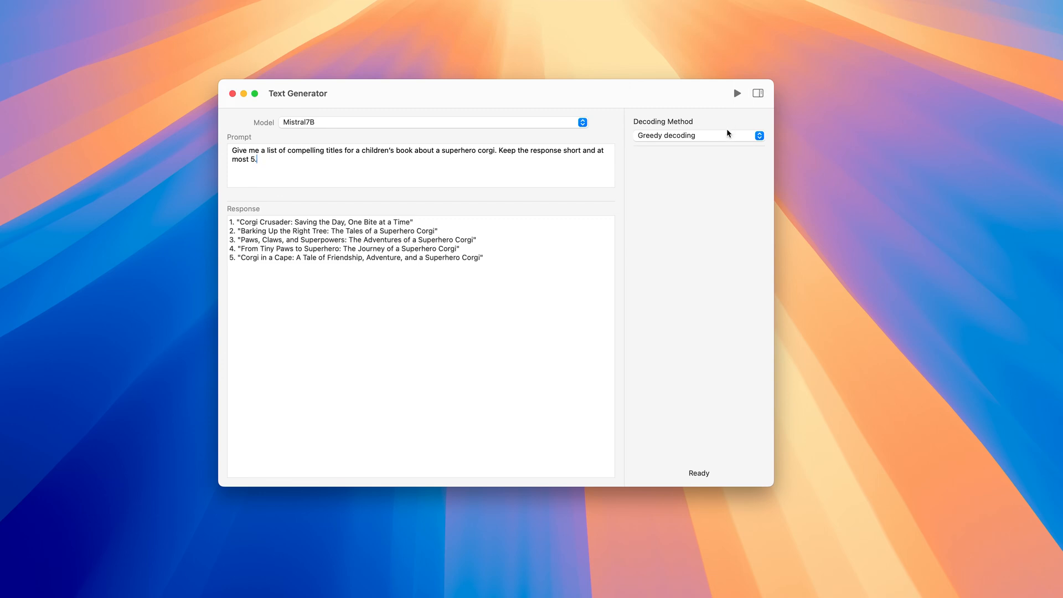
- Switch to Top-k sampling, adjust temperature to 1.80, and rerun the generation
left_click(699, 135)
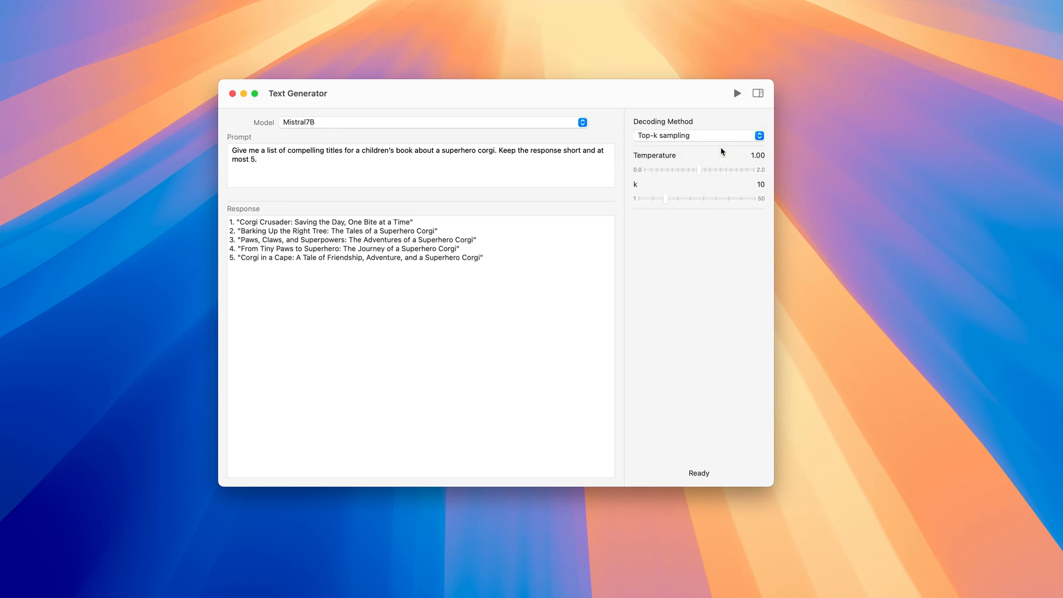
mouse_move(699, 172)
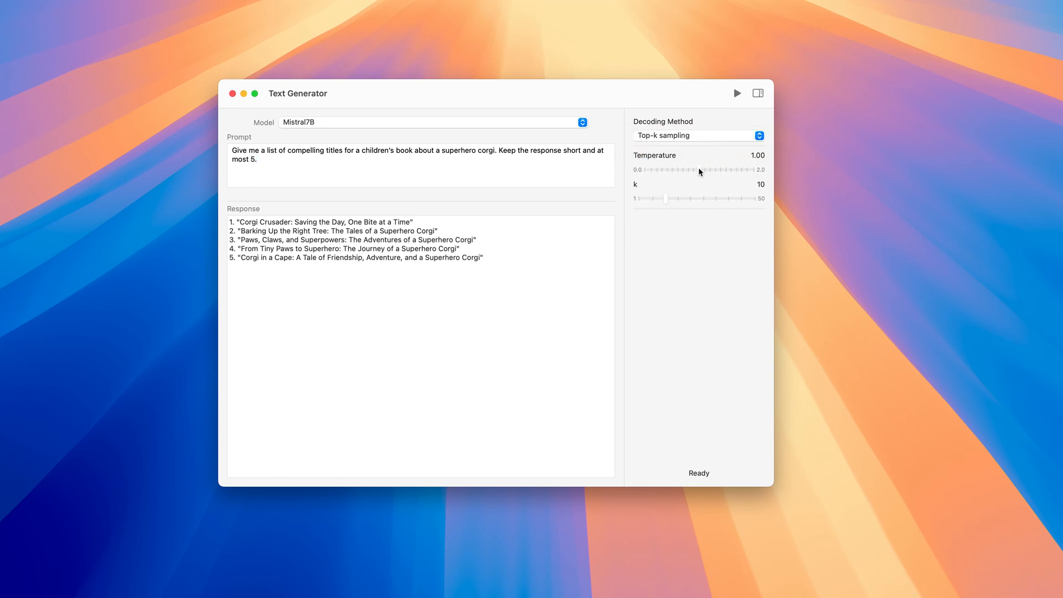
mouse_move(699, 170)
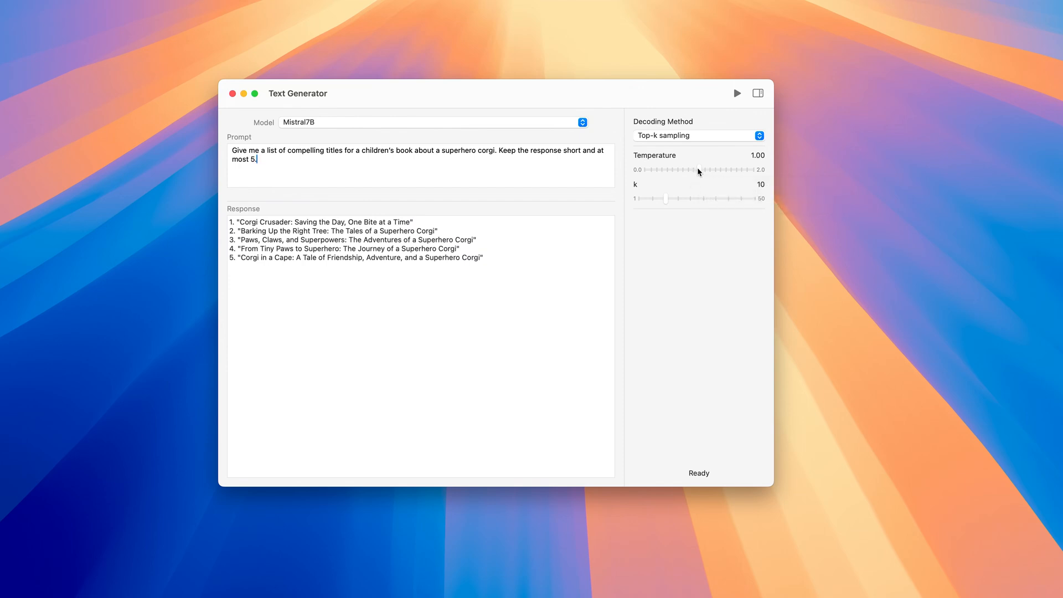
left_click_drag(700, 171, 737, 170)
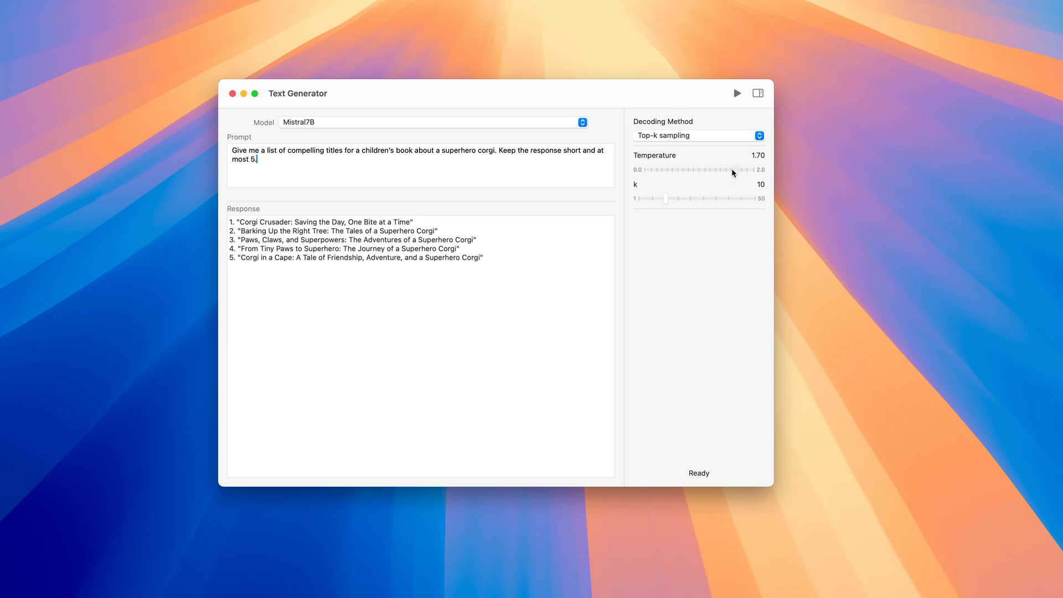
left_click_drag(732, 169, 727, 169)
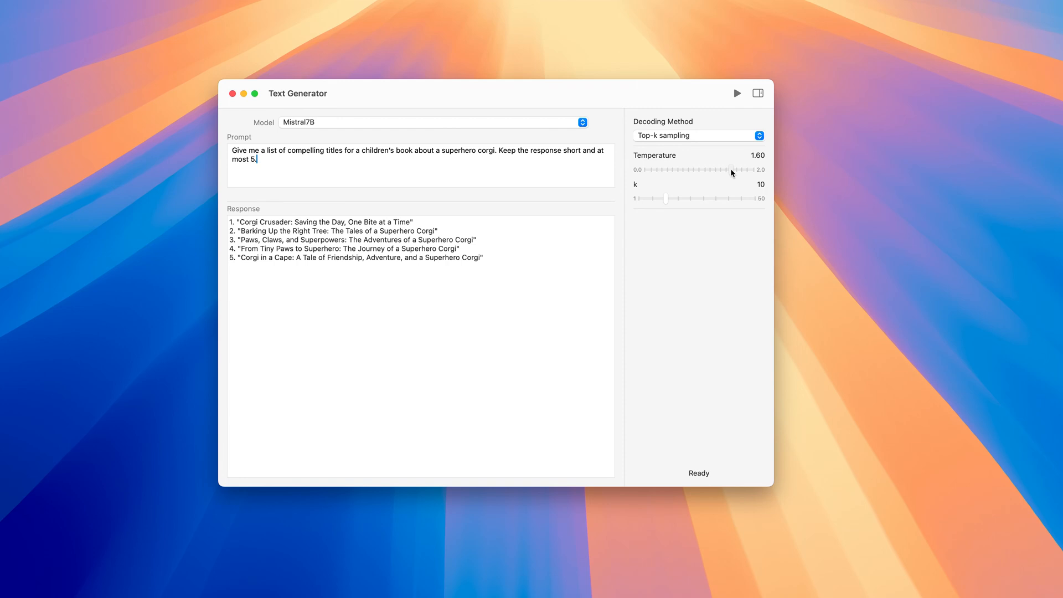
left_click_drag(731, 169, 666, 169)
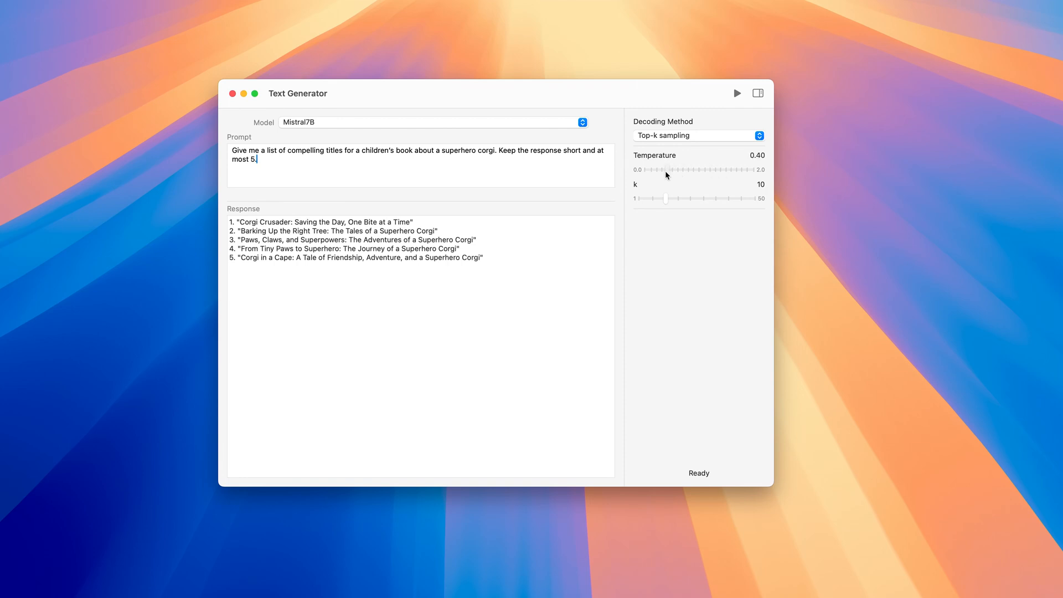
left_click_drag(664, 169, 729, 169)
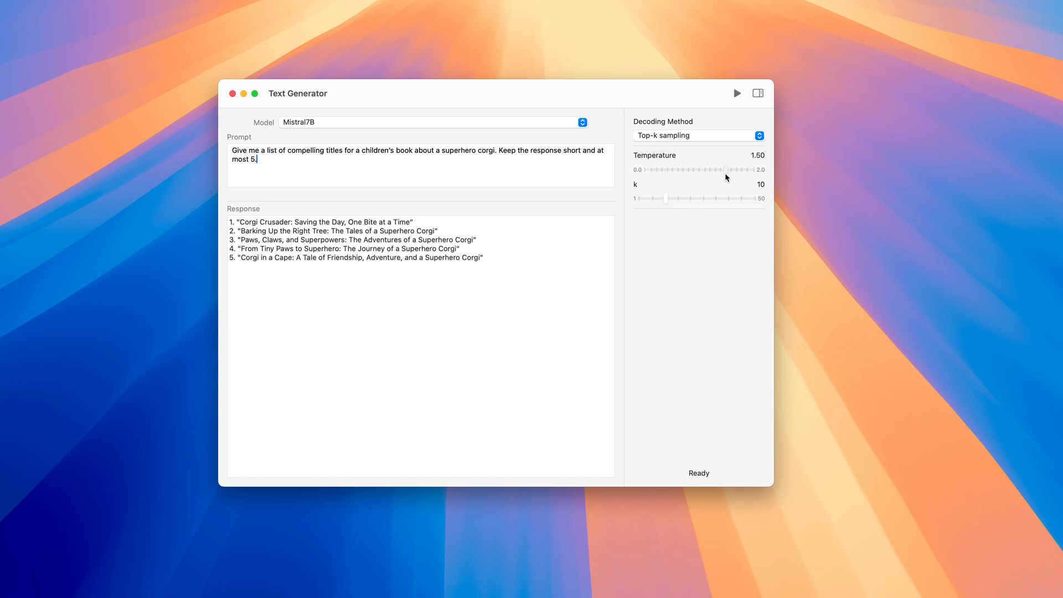
left_click_drag(724, 170, 739, 169)
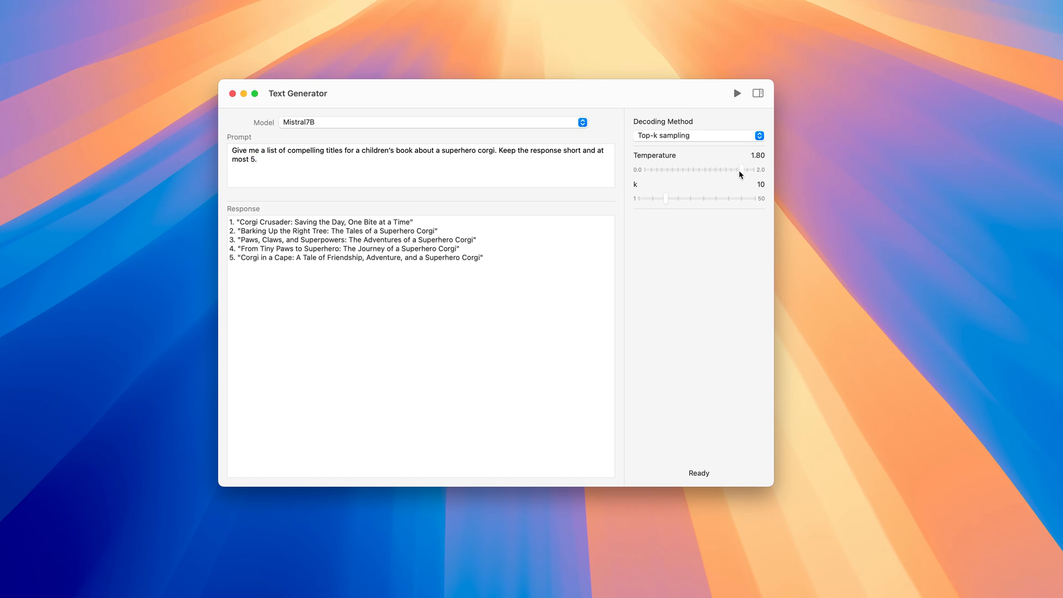
left_click(737, 93)
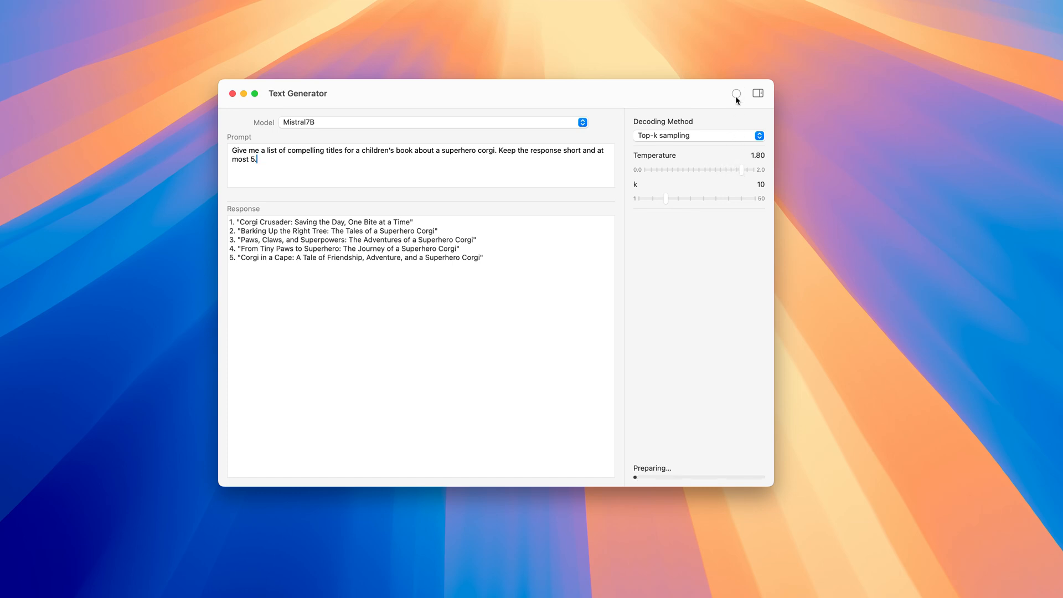